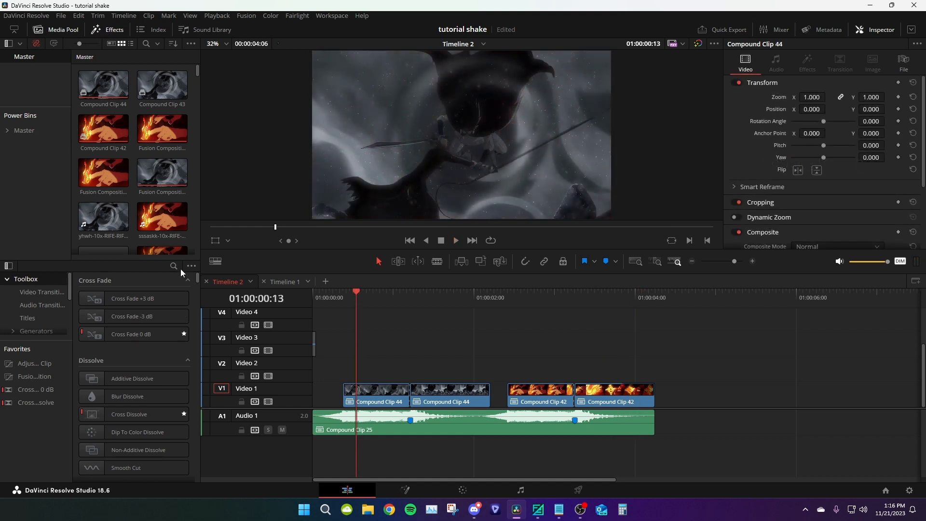
Find the Adjustment Clip effect, place it on Video 2 above Compound Clip 44, and bring up its options
{"action": "type", "text": "adjus"}
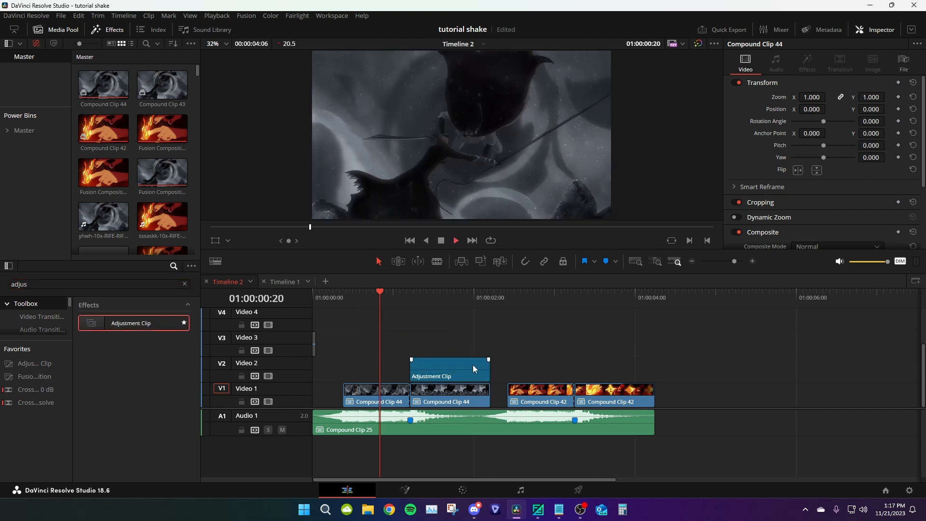
{"action": "right_click", "coordinate": [464, 369]}
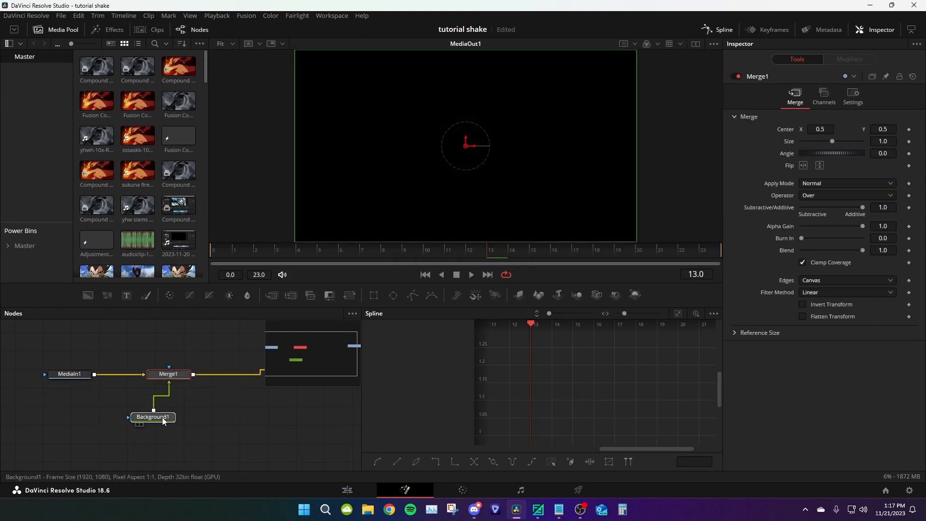
Insert an Invert Color node after Background1 and set Merge1's apply mode to Overlay
{"action": "left_click", "coordinate": [152, 417]}
{"action": "type", "text": "inv"}
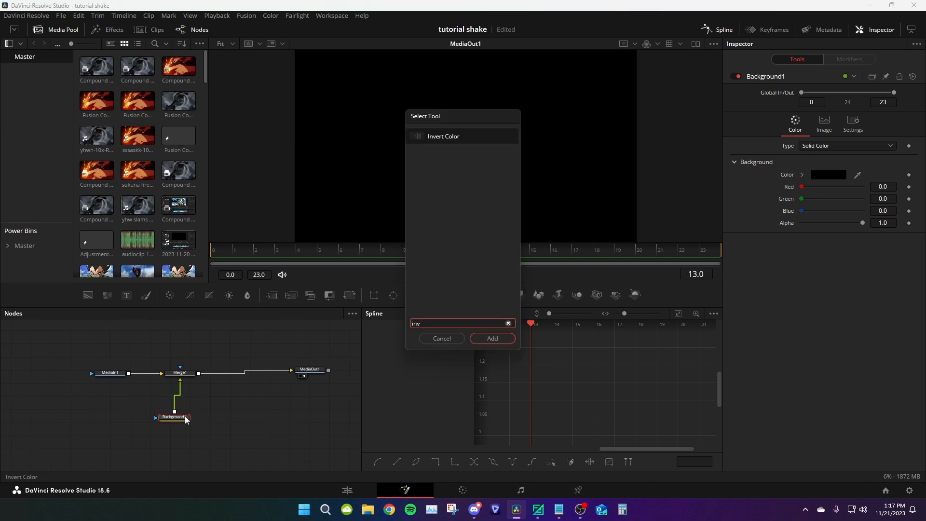
{"action": "left_click", "coordinate": [492, 339]}
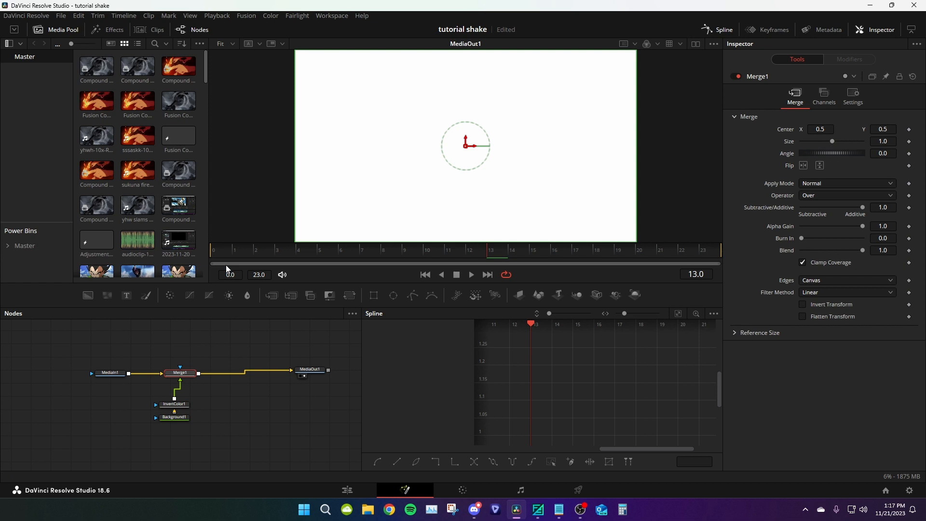
{"action": "left_click", "coordinate": [847, 183]}
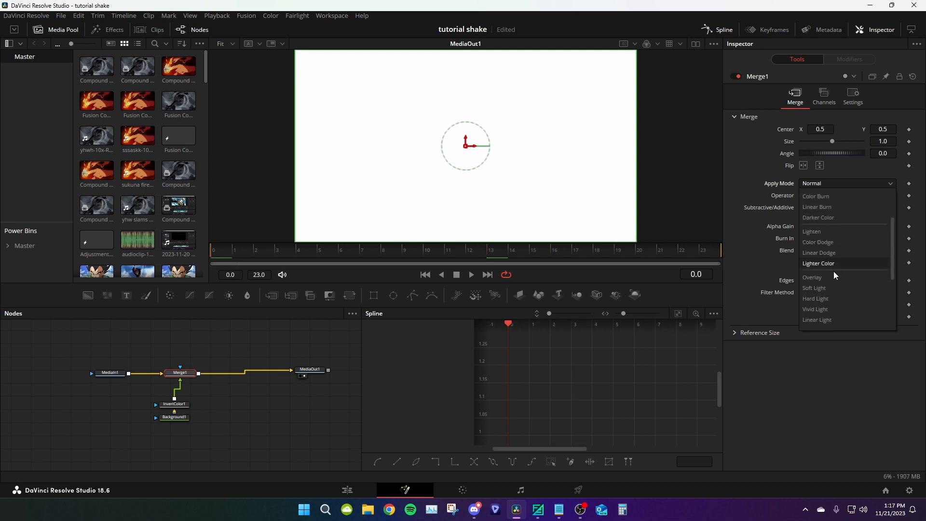
{"action": "left_click", "coordinate": [812, 277]}
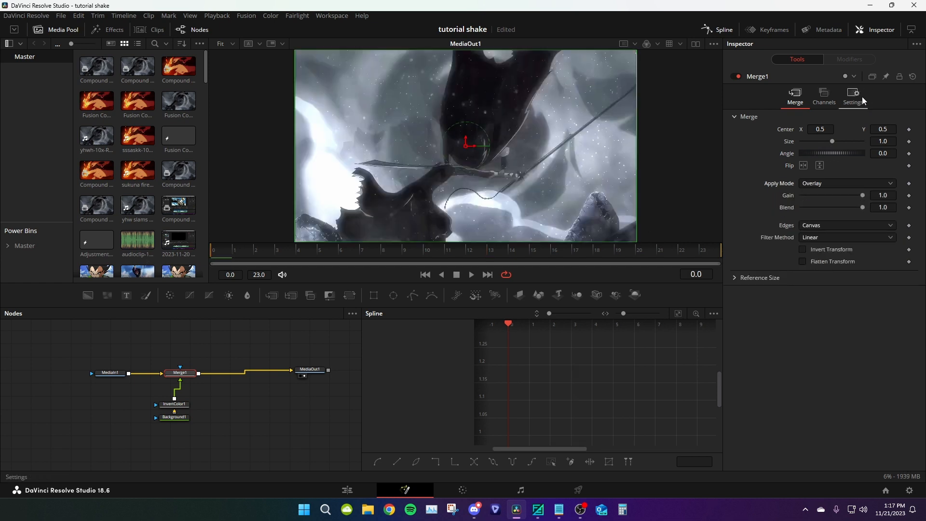
{"action": "left_click", "coordinate": [852, 95]}
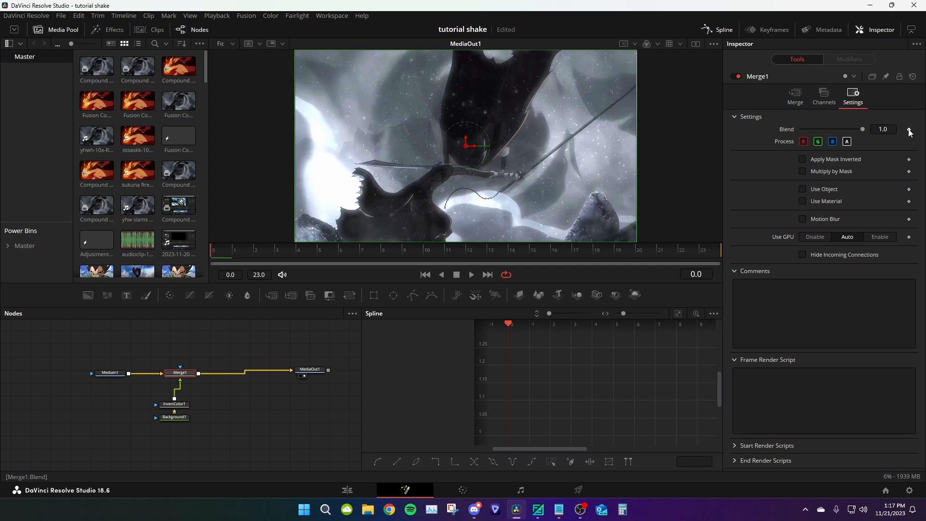
Modify Merge1's Blend with an Anim Curves modifier sourced from Duration with a Custom curve
{"action": "right_click", "coordinate": [881, 128]}
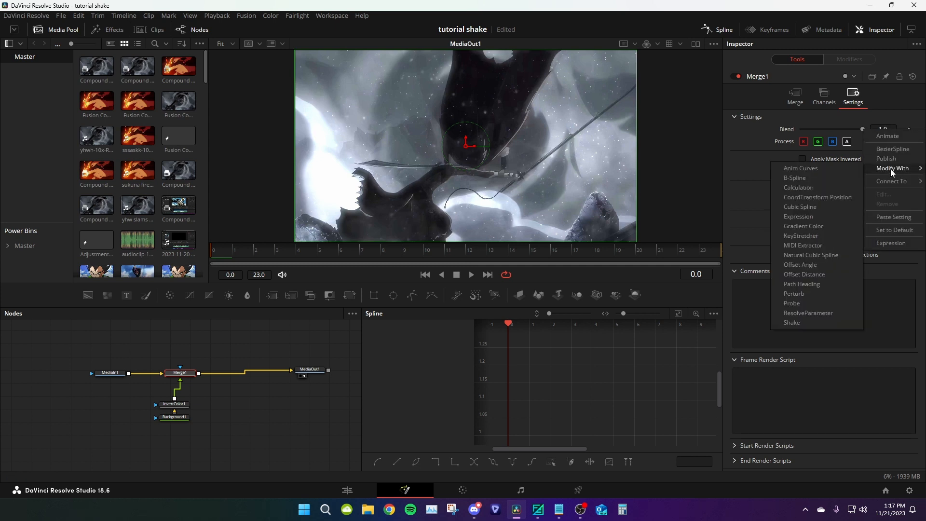
{"action": "left_click", "coordinate": [801, 168]}
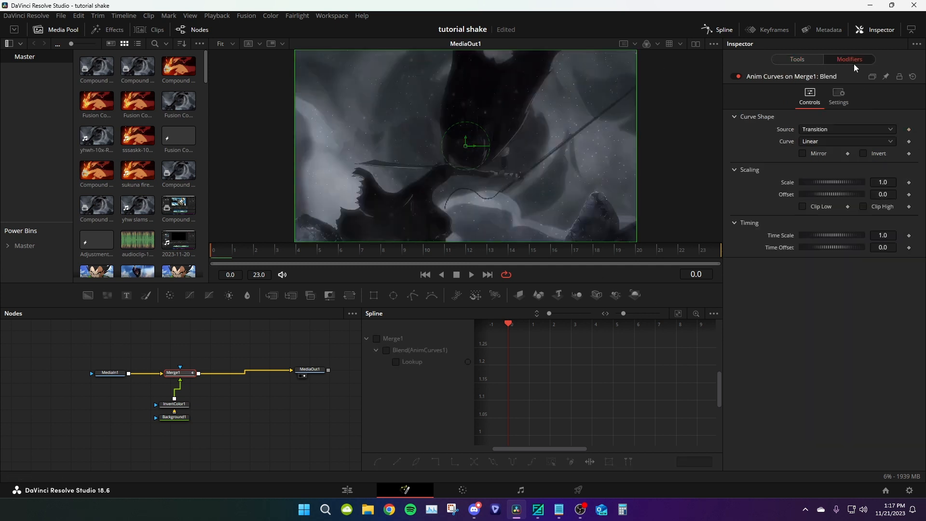
{"action": "left_click", "coordinate": [846, 128]}
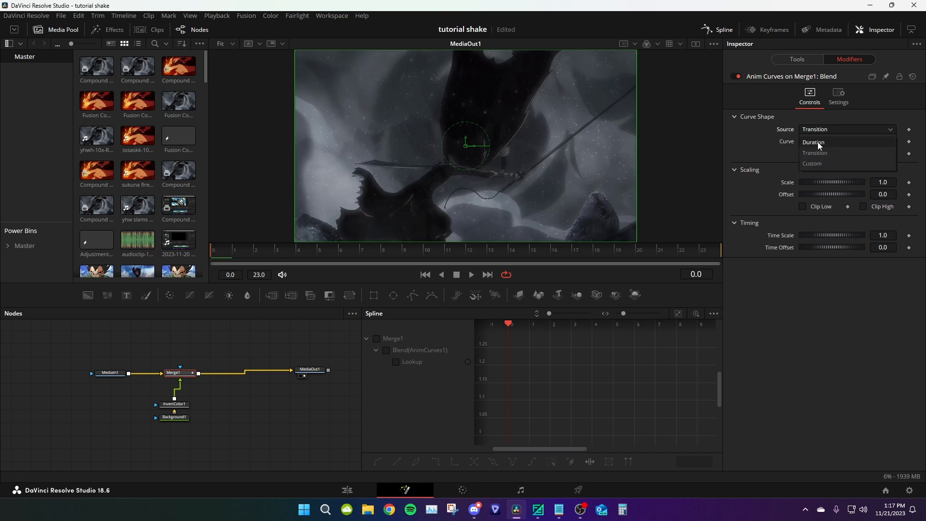
{"action": "left_click", "coordinate": [814, 142]}
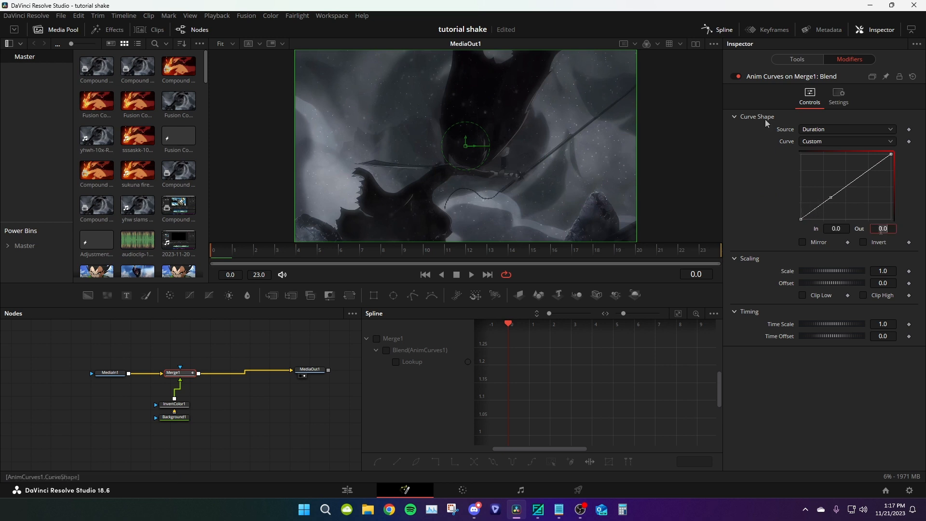
Reshape the custom curve to start at 1.0, end at 0.0, with a steep early ease-out falloff
{"action": "left_click_drag", "start_coordinate": [890, 155], "coordinate": [890, 153]}
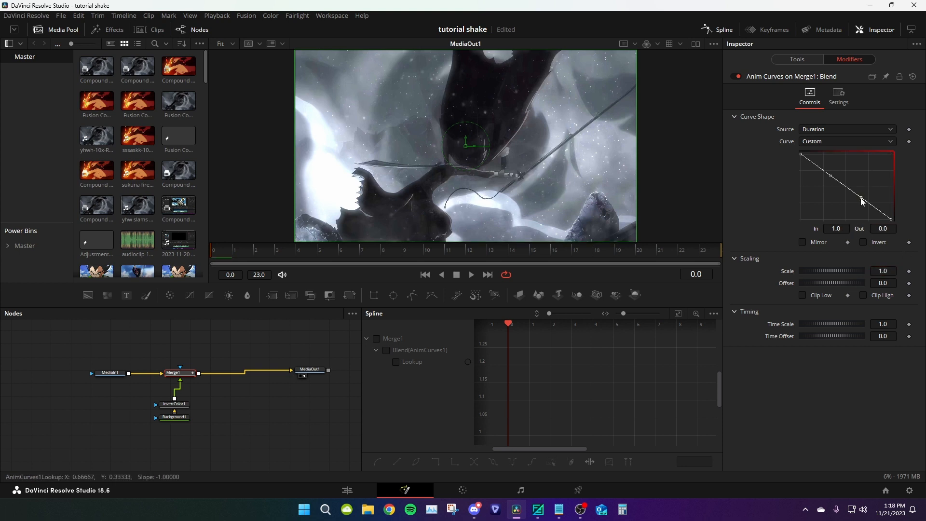
{"action": "left_click_drag", "start_coordinate": [862, 200], "coordinate": [824, 179]}
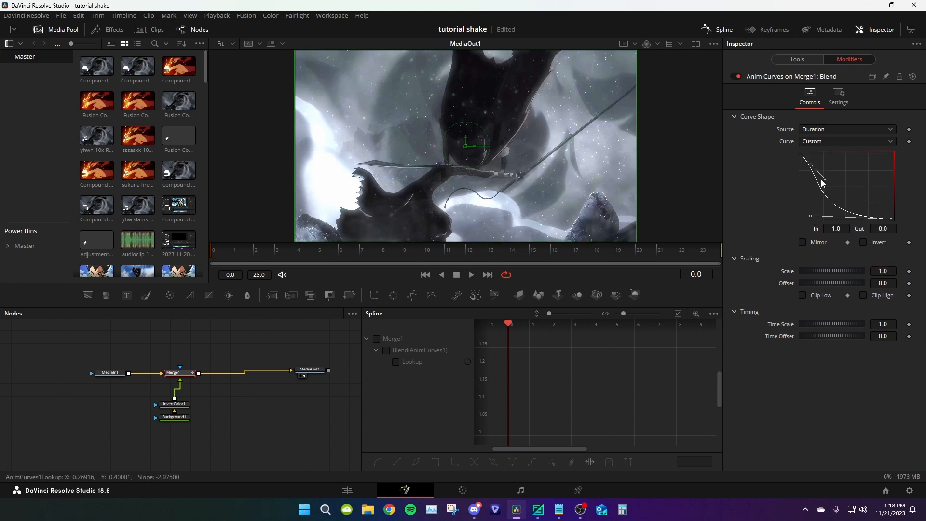
{"action": "left_click_drag", "start_coordinate": [823, 179], "coordinate": [812, 214]}
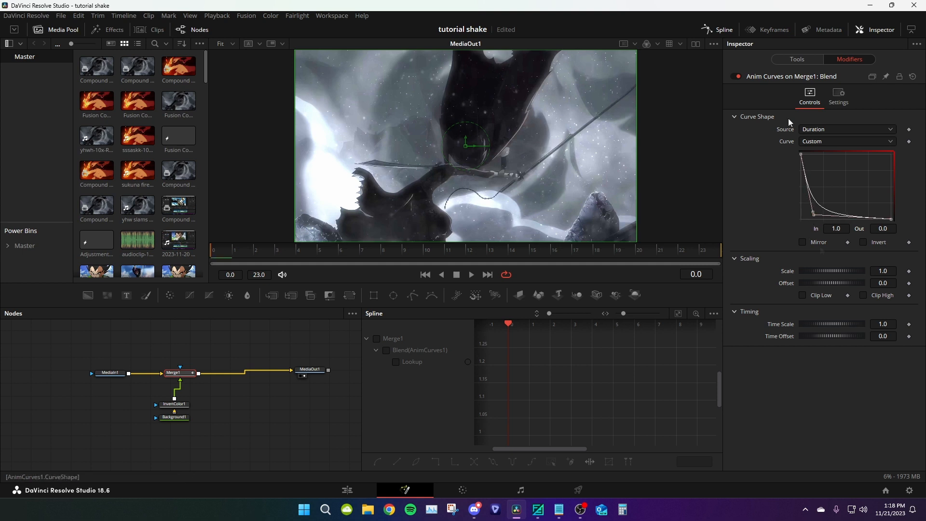
{"action": "left_click", "coordinate": [471, 274]}
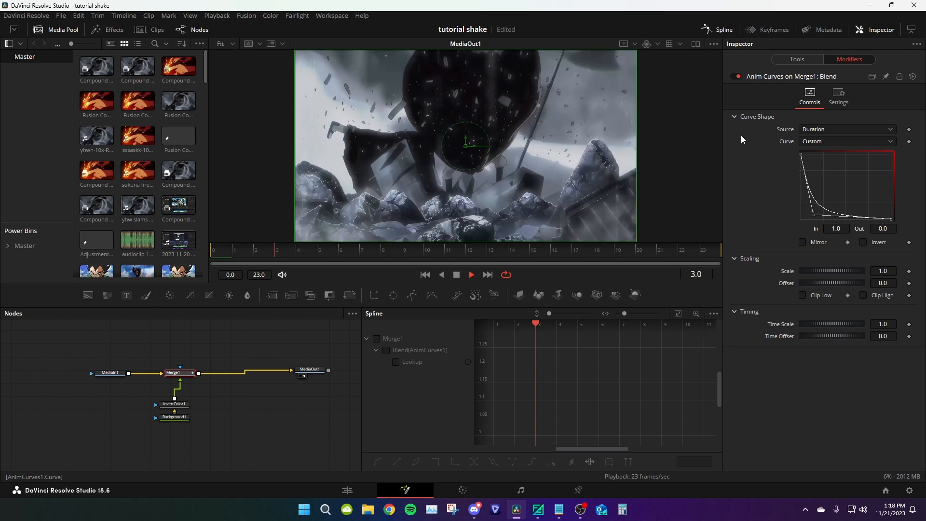
Set the anim curve Scale to 3.0 and Time Scale to 0.9, then return to frame 0 to preview
{"action": "left_click", "coordinate": [257, 253]}
{"action": "type", "text": "3"}
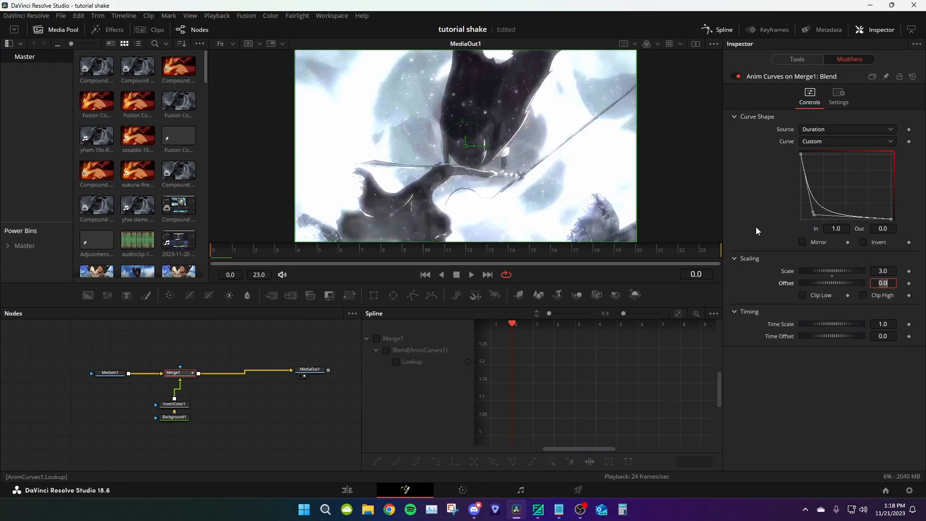
{"action": "left_click", "coordinate": [471, 275]}
{"action": "type", "text": "0.9"}
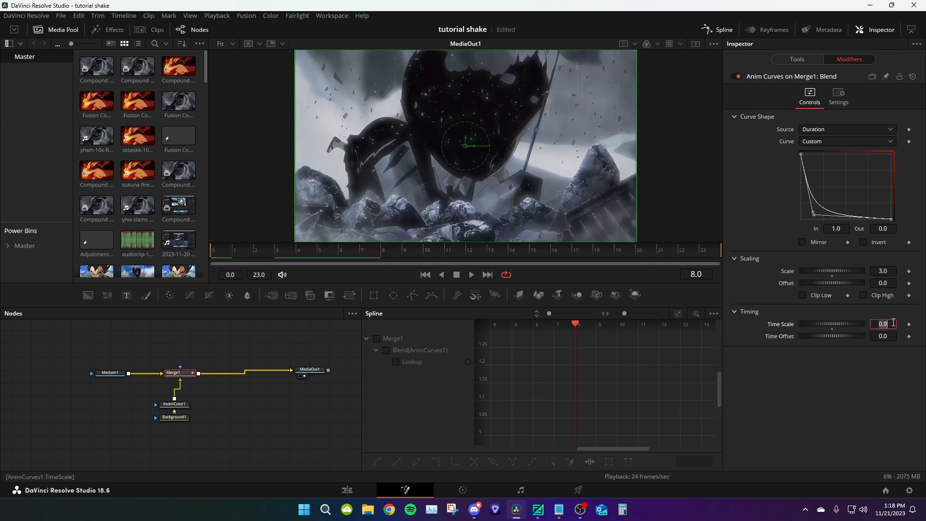
{"action": "type", "text": "1.0"}
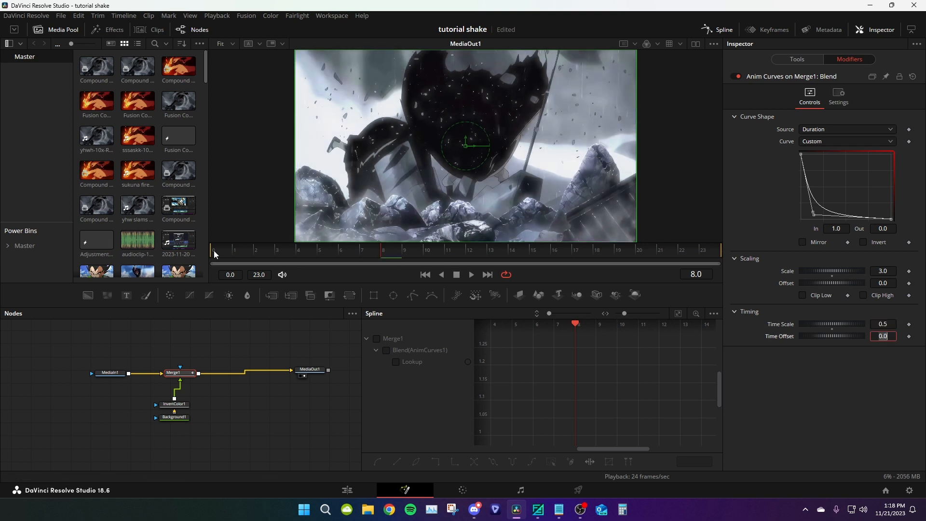
{"action": "left_click", "coordinate": [883, 325]}
{"action": "type", "text": "0.9"}
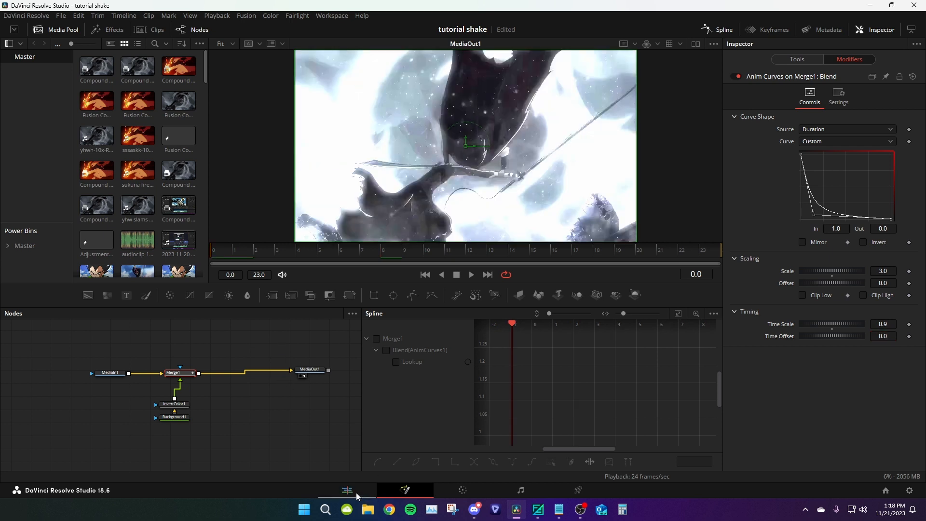
Back on the Edit page, copy the adjustment clip and paste it on Video 2 over Compound Clip 42
{"action": "left_click", "coordinate": [471, 275]}
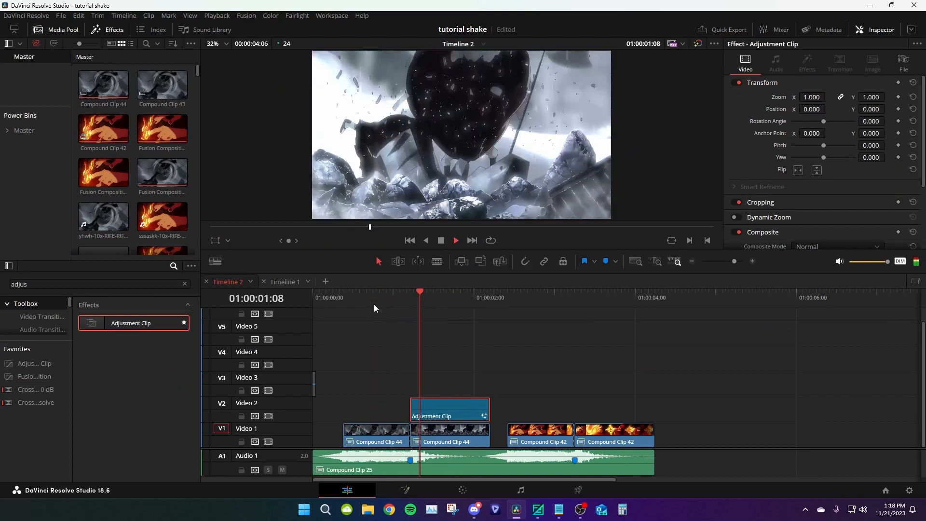
{"action": "left_click", "coordinate": [511, 291]}
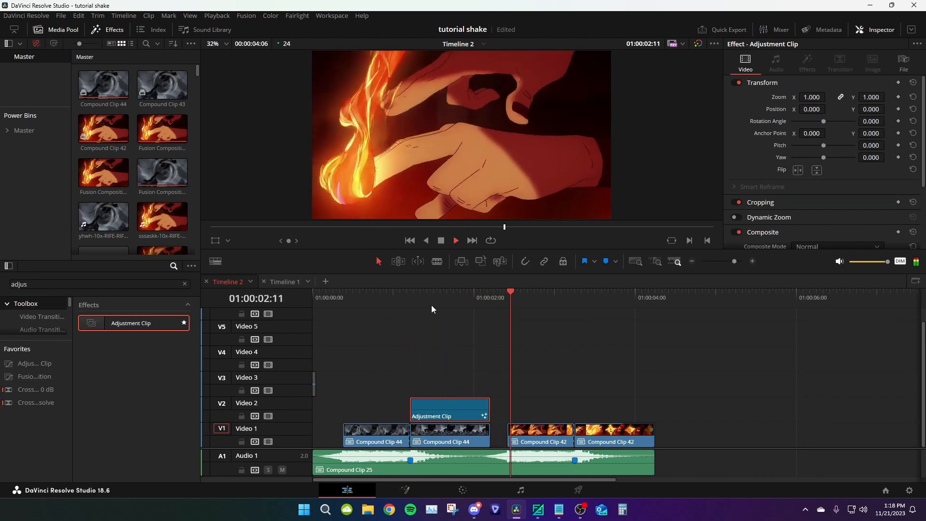
{"action": "left_click", "coordinate": [414, 298]}
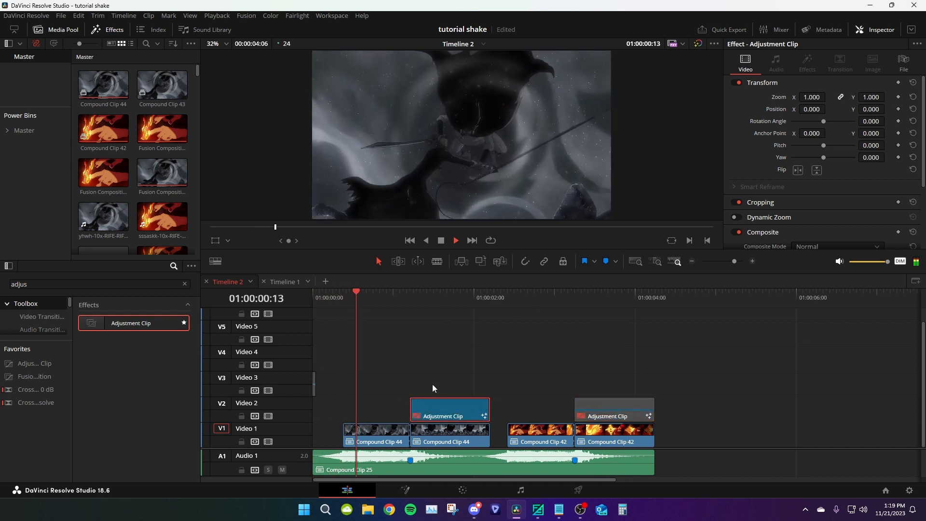
In the Media Pool, expand vfx and select the expo flash bin holding an Adjustment Clip
{"action": "left_click", "coordinate": [430, 298]}
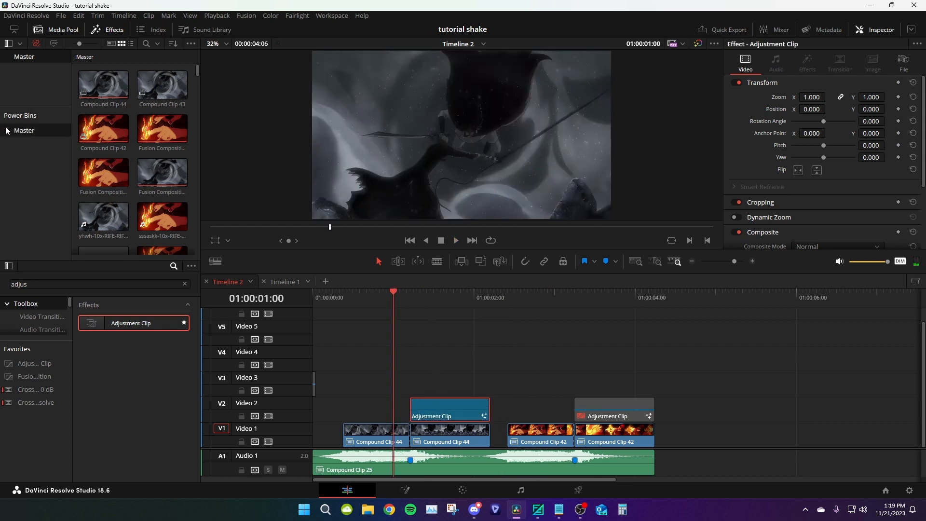
{"action": "left_click", "coordinate": [24, 167]}
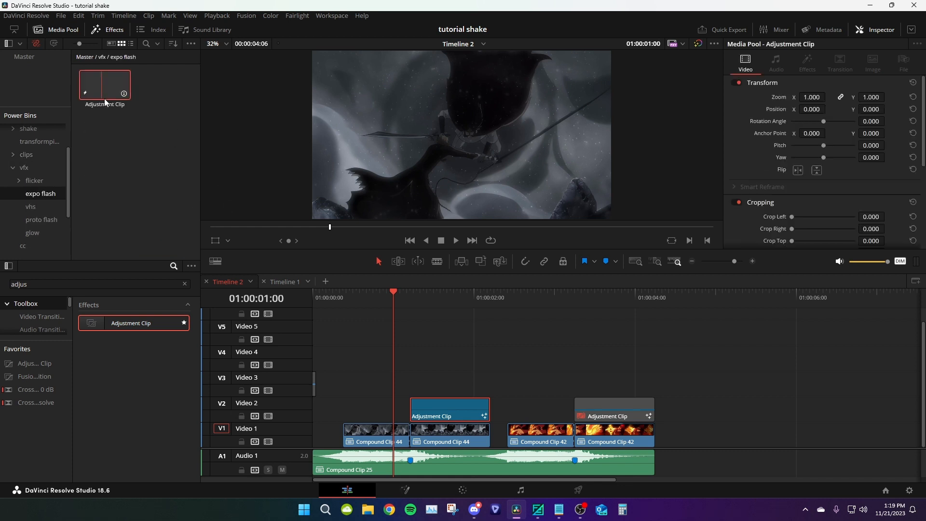
{"action": "left_click", "coordinate": [449, 411]}
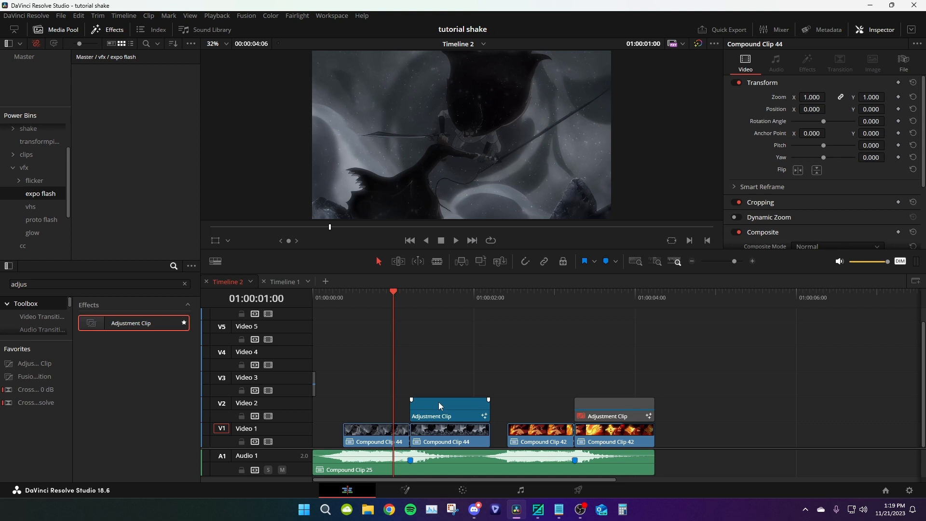